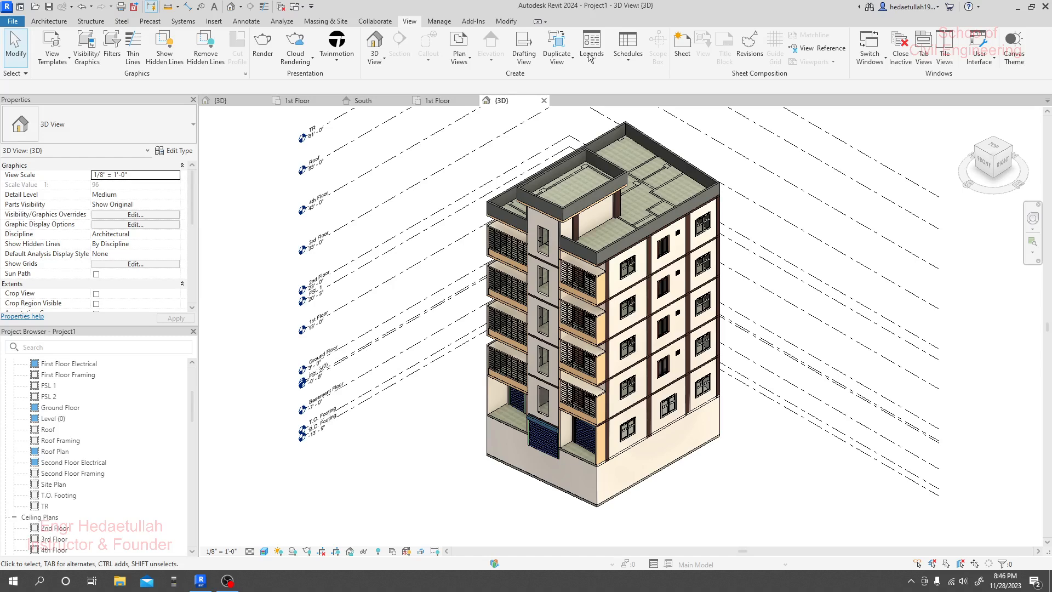
mouse_move(543, 13)
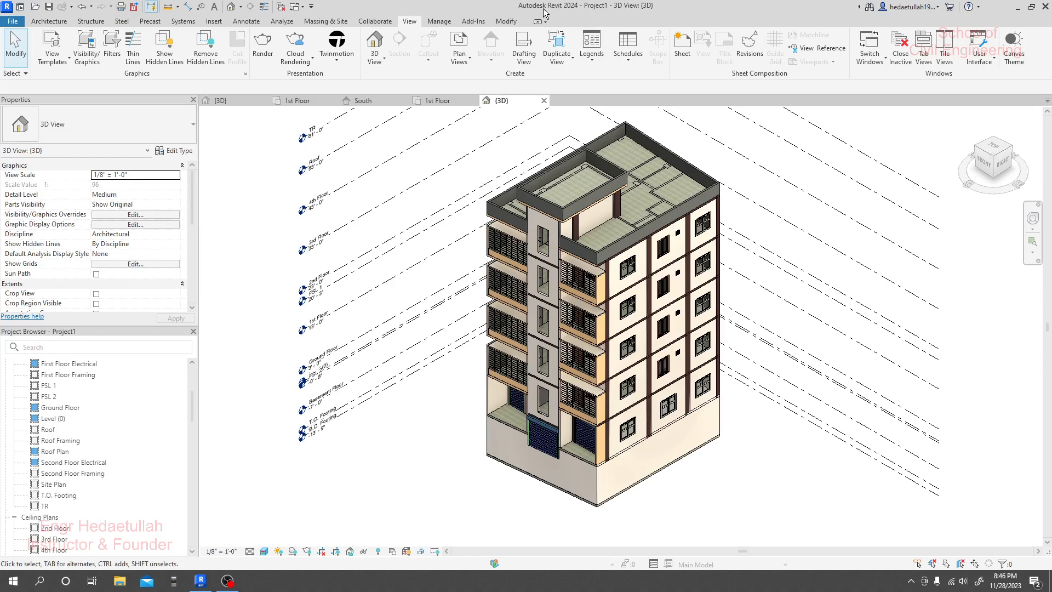
mouse_move(465, 463)
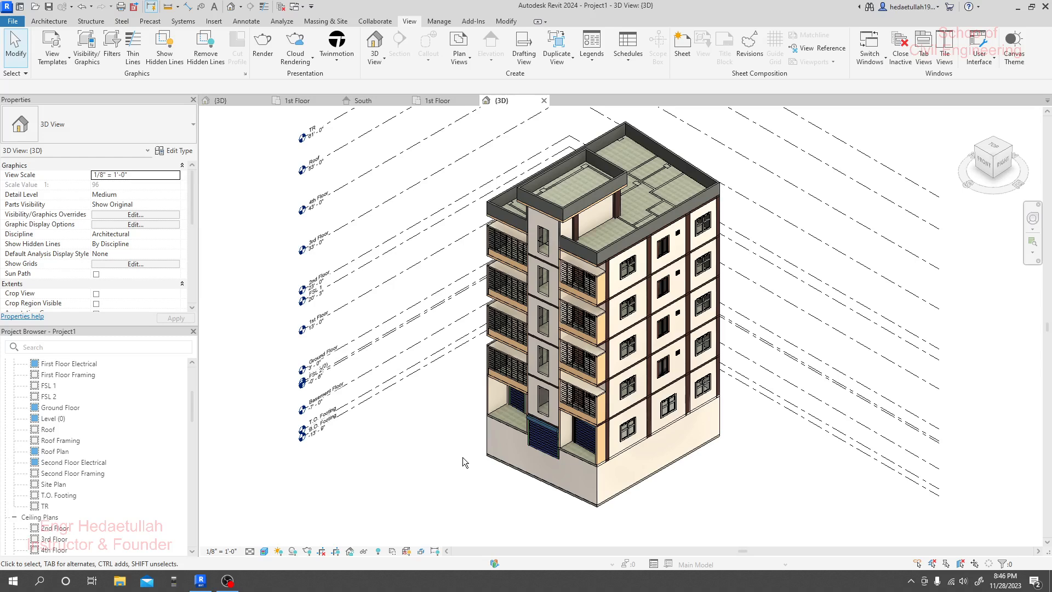
Step: Switch to the apartment's 1st Floor plan and reposition it to show the rooms
left_click(439, 99)
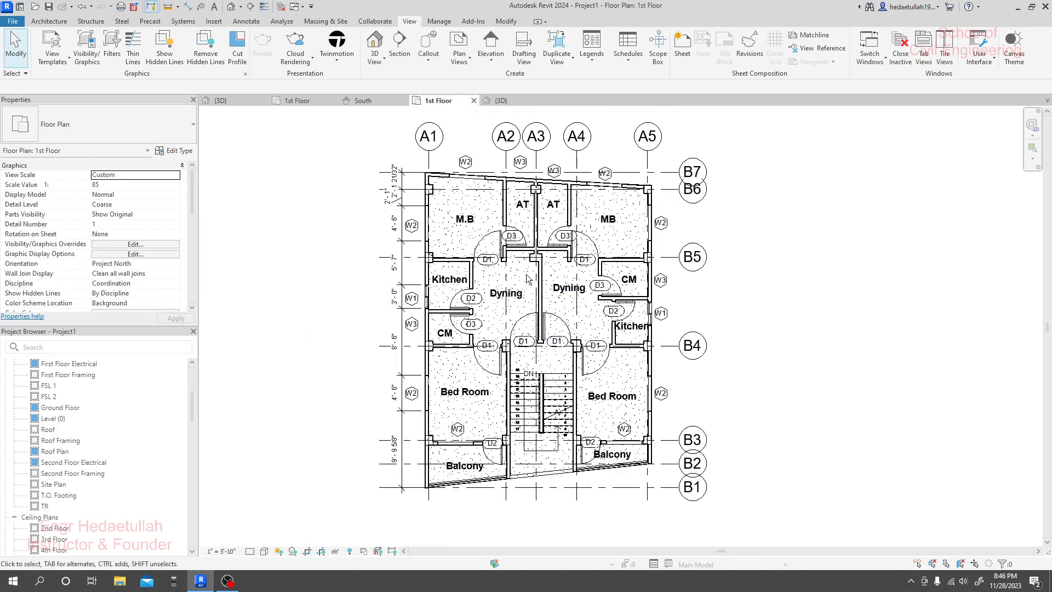
left_click_drag(526, 278, 334, 257)
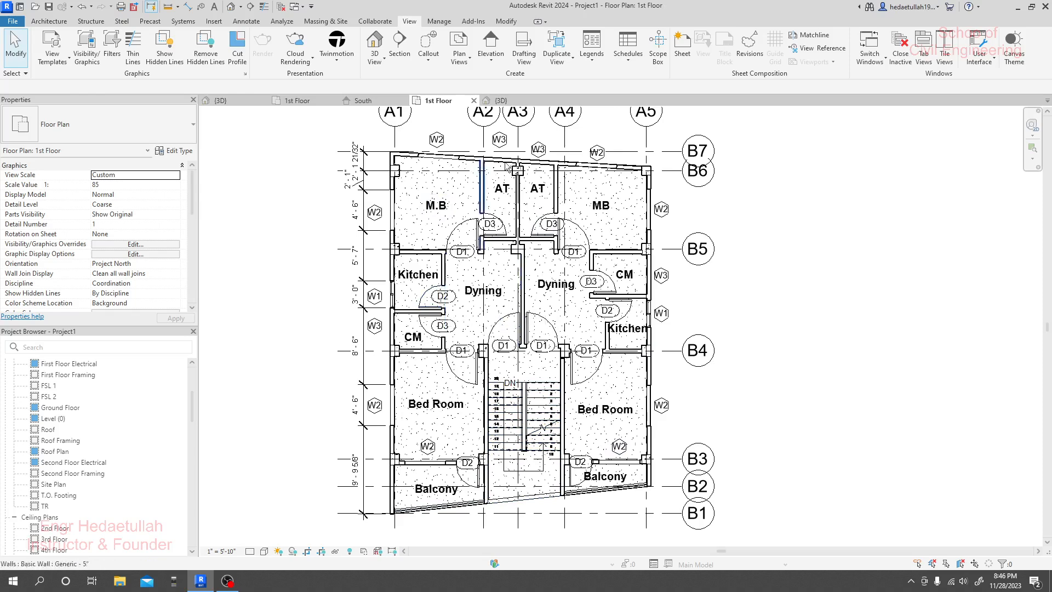
Step: Return to the apartment building's {3D} view, then bring up the house project
left_click(496, 100)
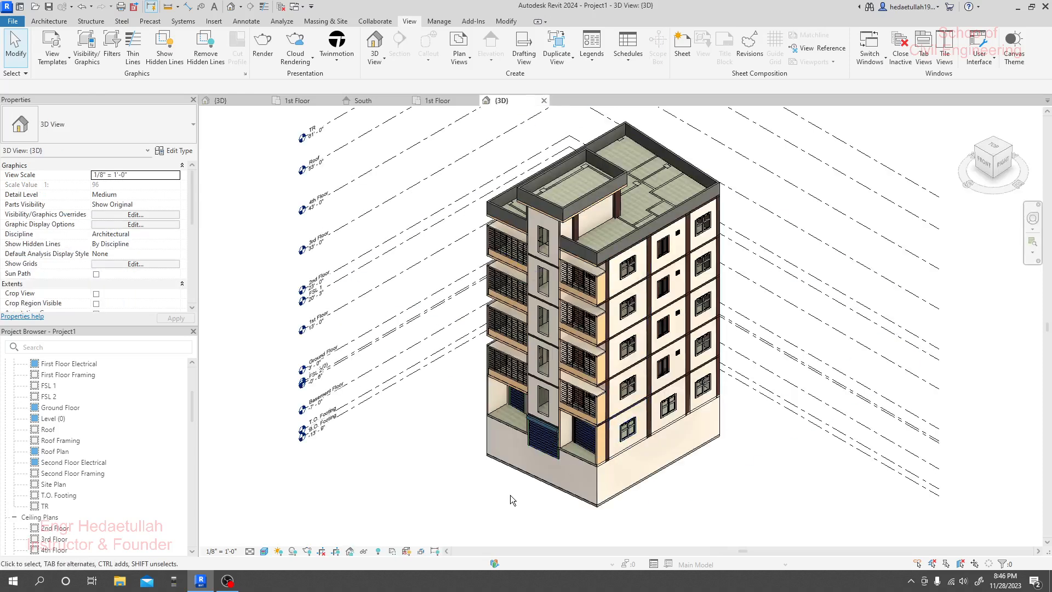
mouse_move(508, 490)
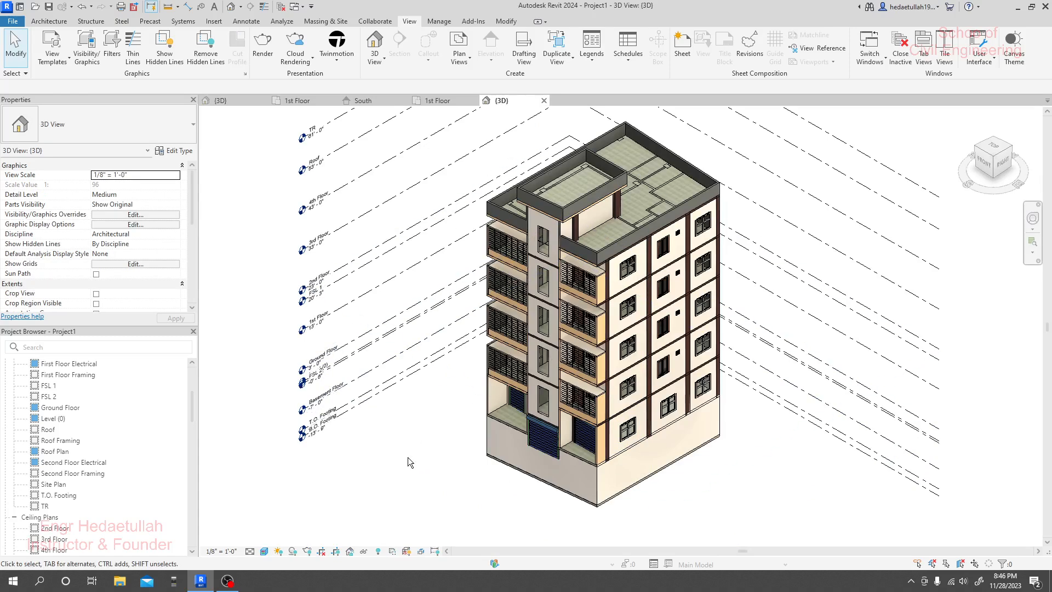
mouse_move(216, 170)
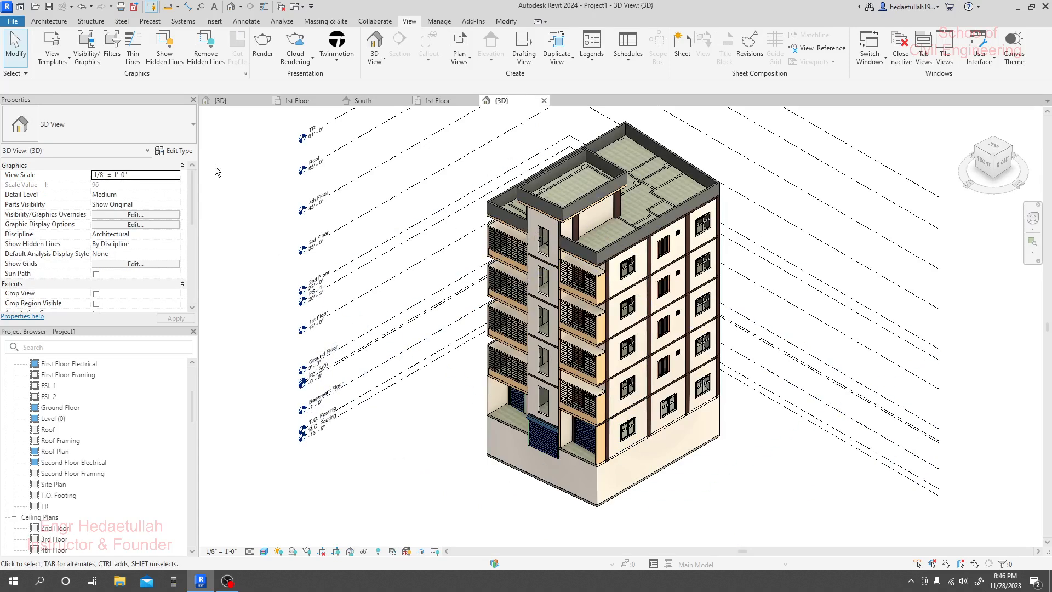
left_click(49, 21)
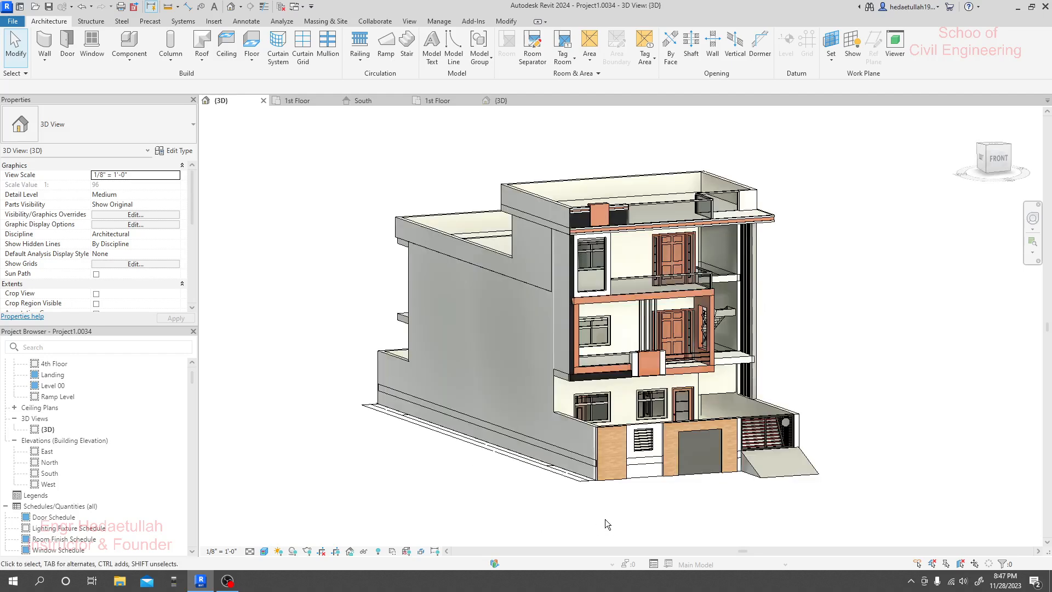
Step: Orbit the house model to a new angle, then open Section 1
left_click_drag(606, 524, 836, 283)
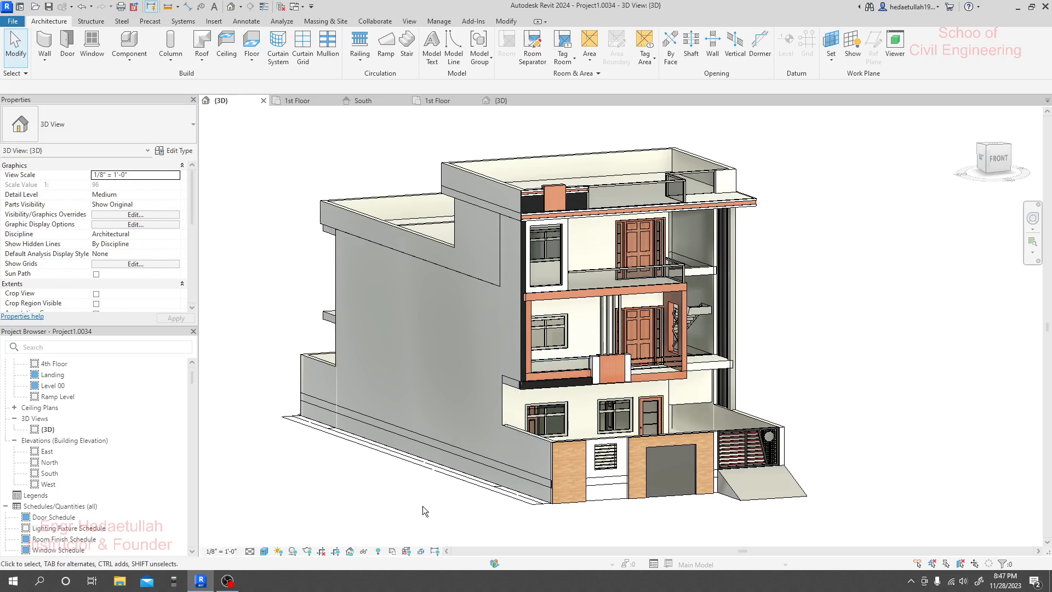
mouse_move(850, 326)
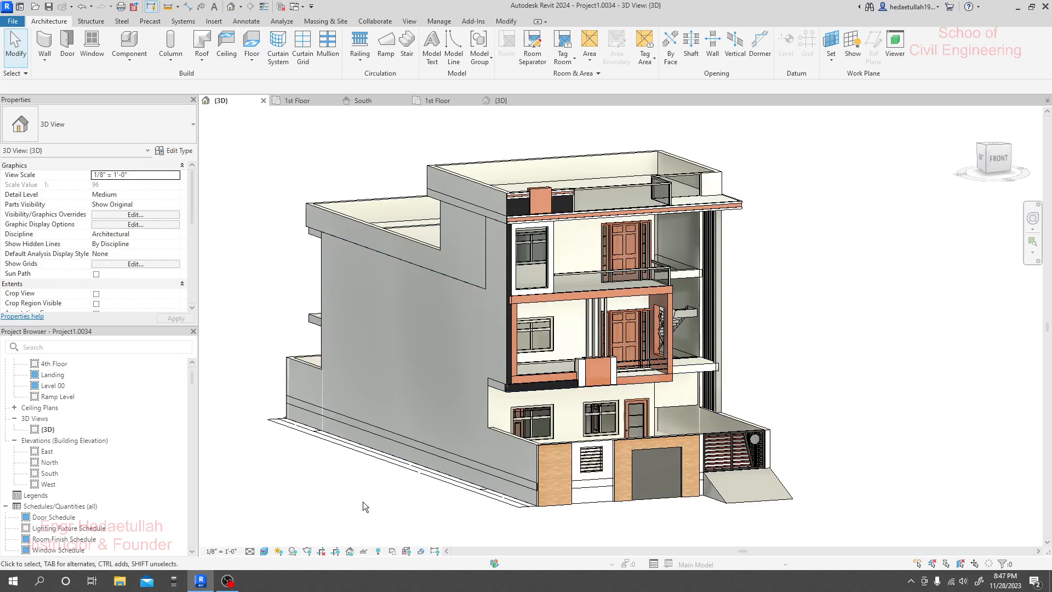
left_click(297, 100)
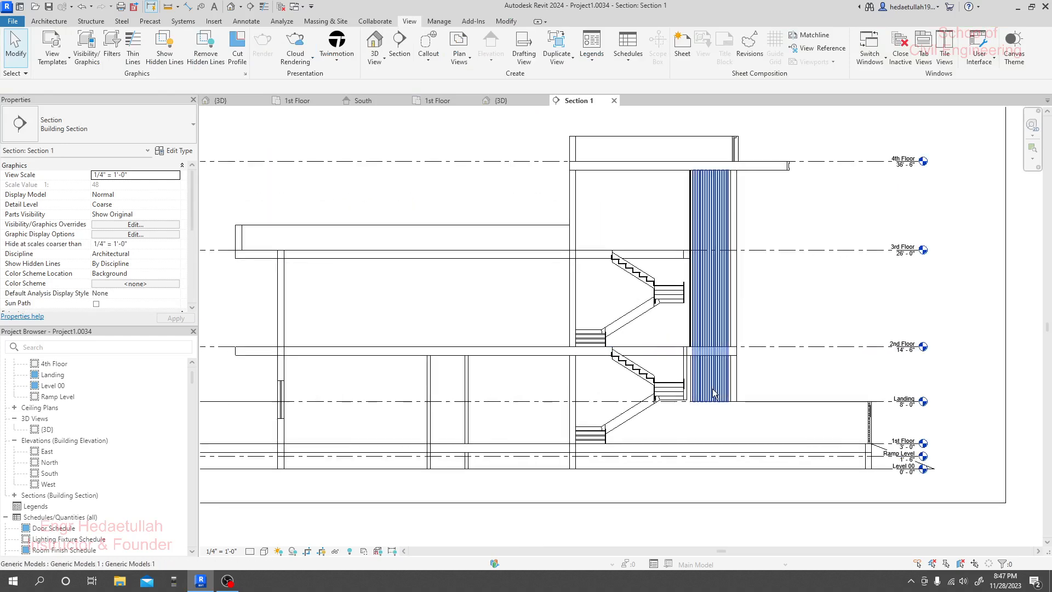
Step: Fit the whole section into view, then open the house's South elevation
left_click_drag(714, 392, 526, 314)
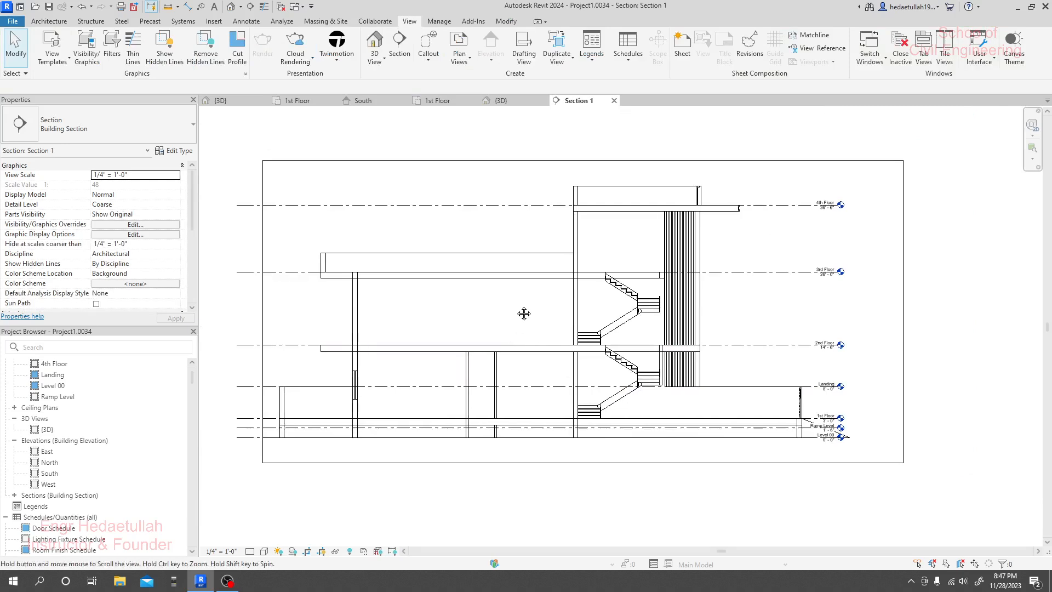
mouse_move(436, 100)
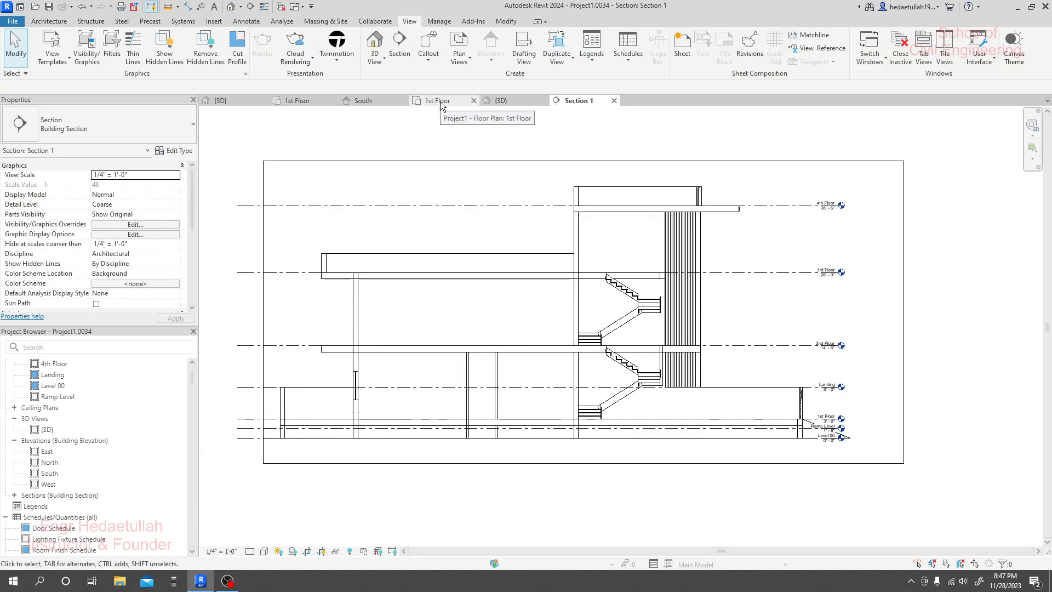
left_click(499, 100)
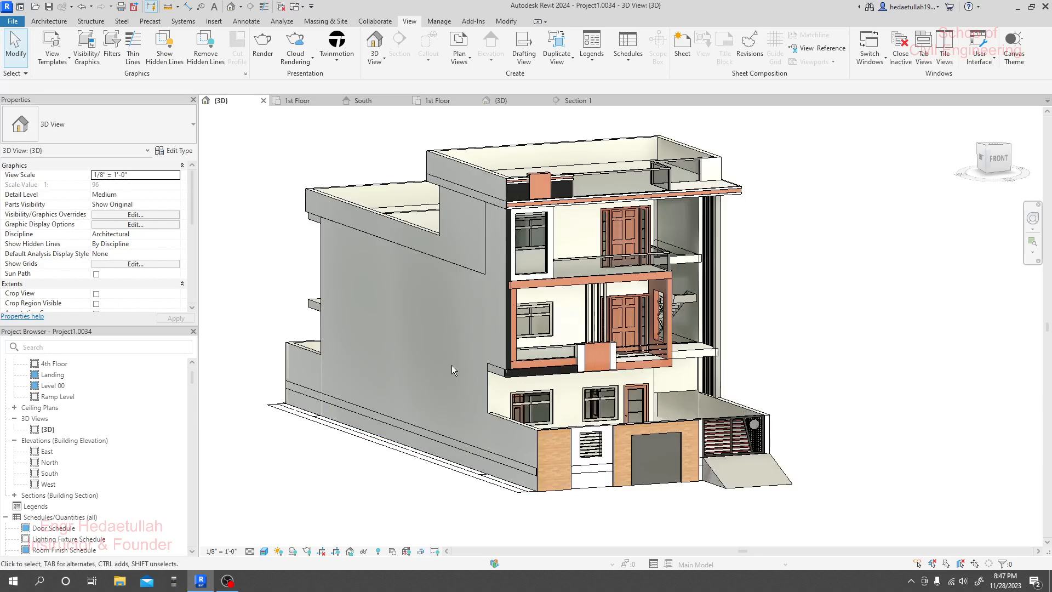
left_click(364, 100)
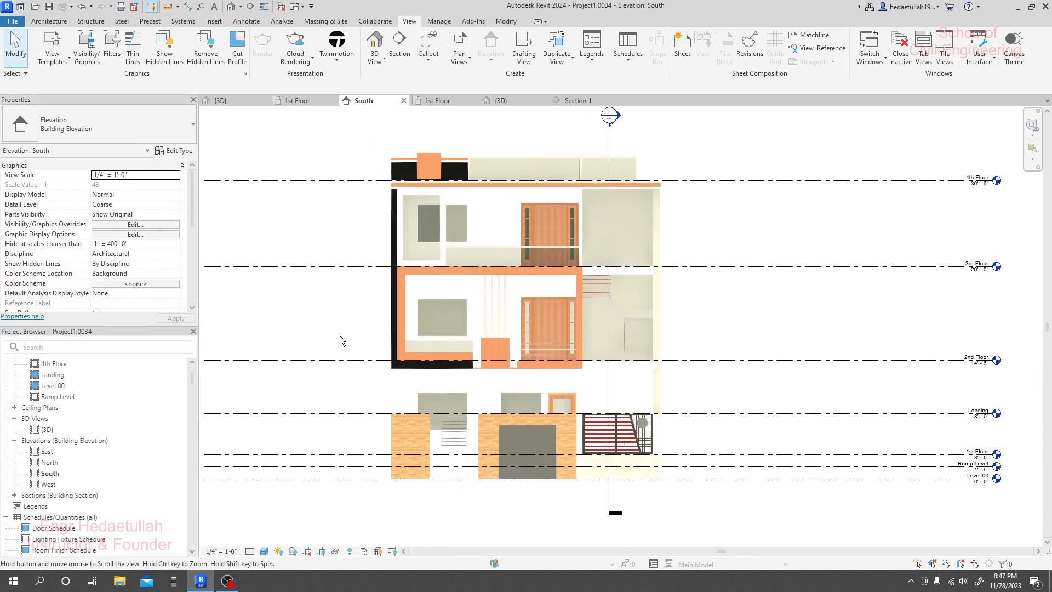
Step: Set the South elevation's visual style to Hidden Line
left_click(264, 551)
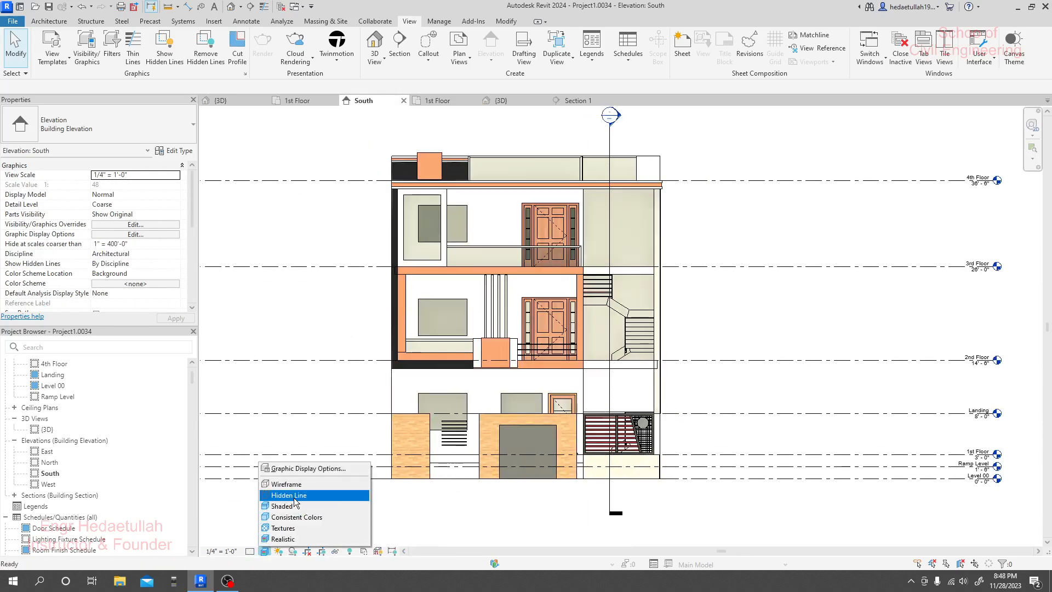
left_click(286, 484)
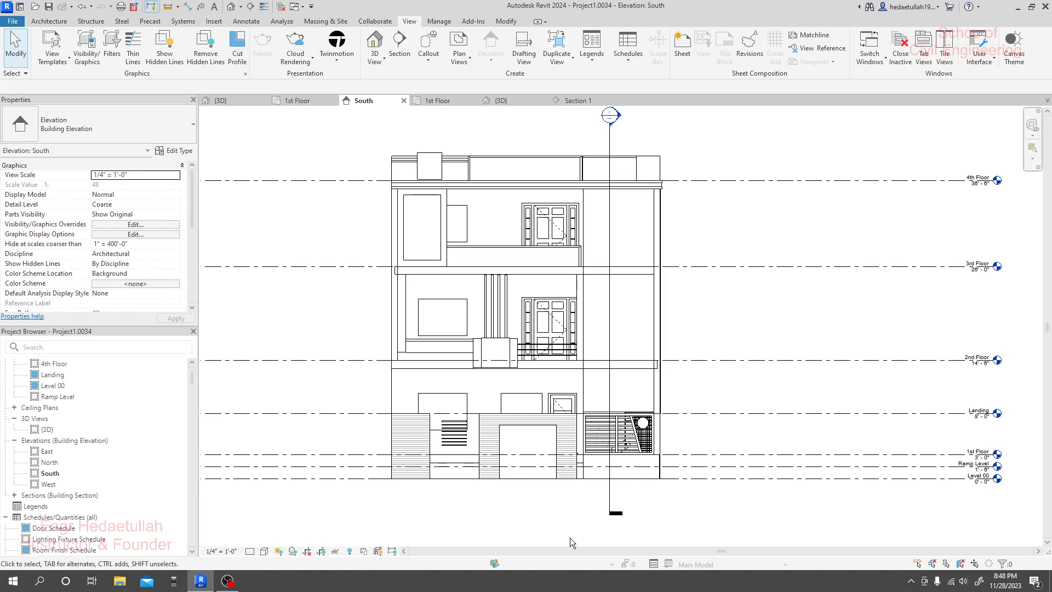
mouse_move(715, 329)
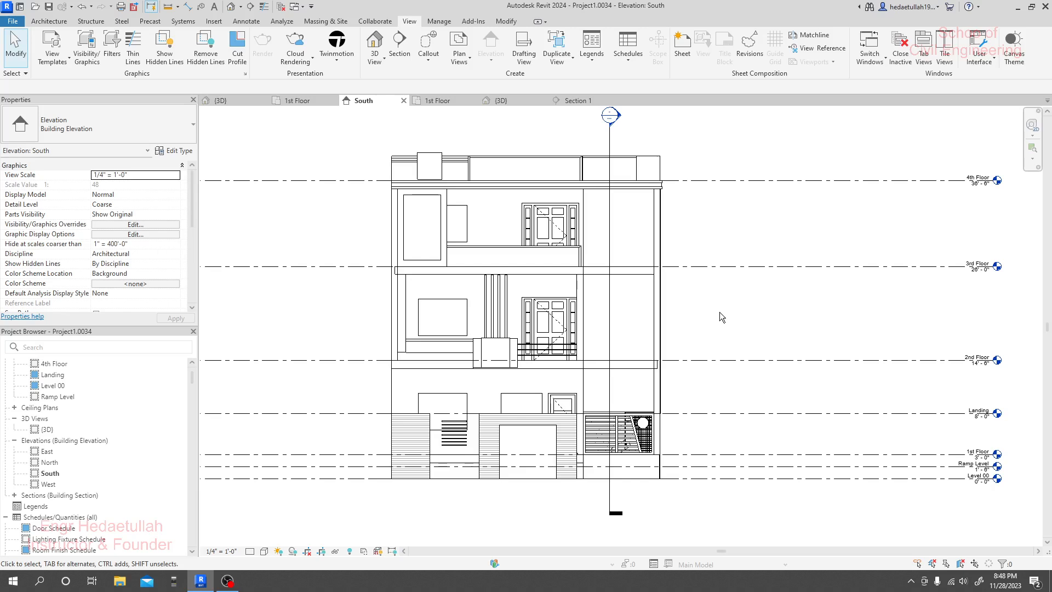
mouse_move(722, 317)
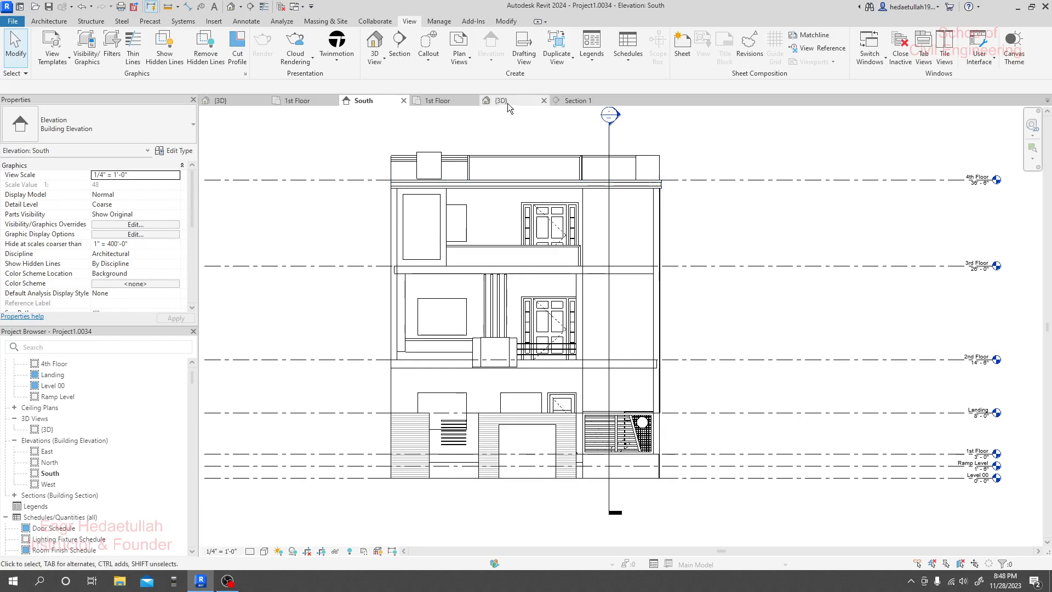
Step: Switch back to the apartment project's 1st Floor plan
left_click(440, 100)
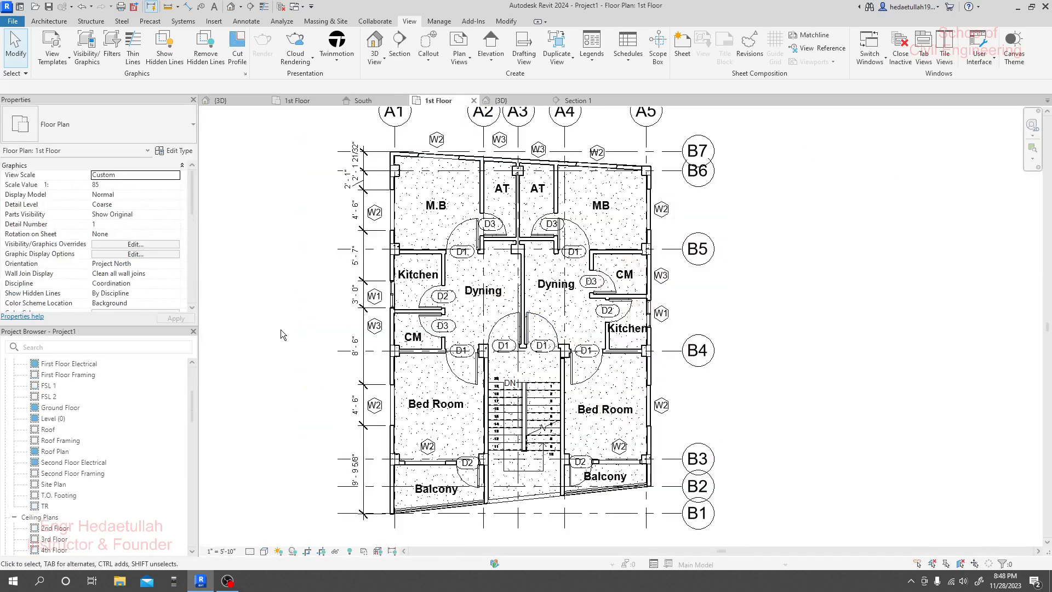